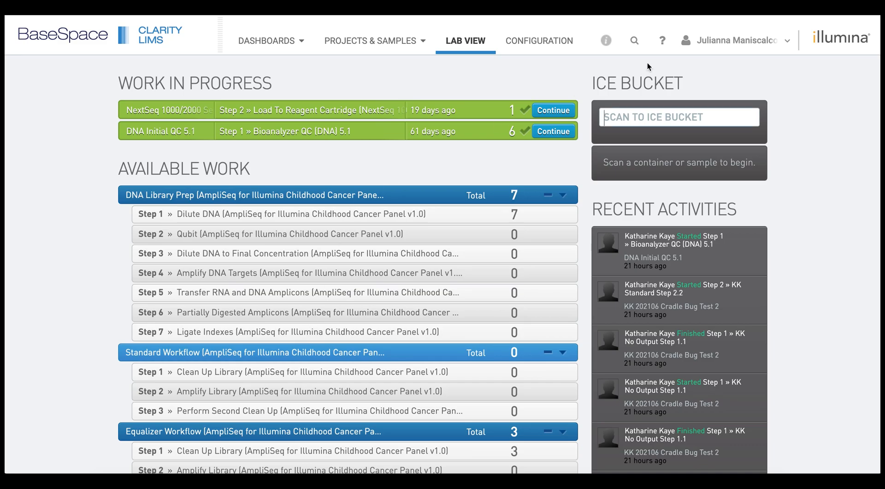
mouse_move(605, 39)
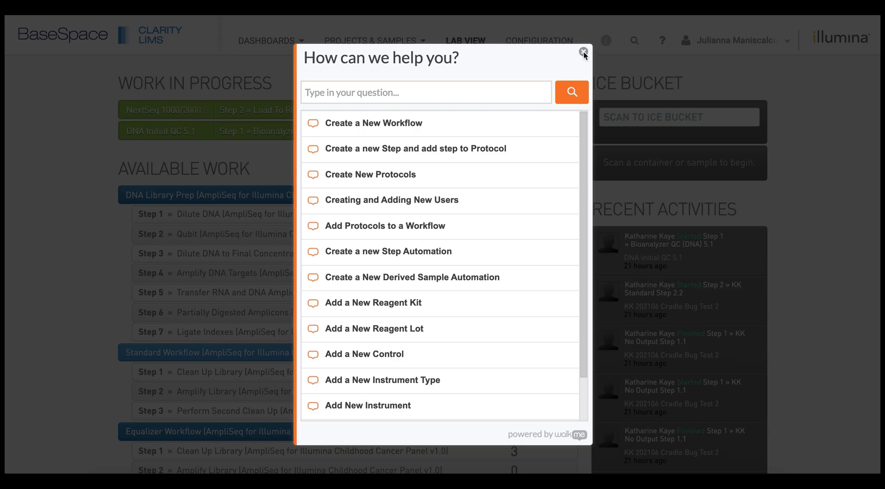
Step: Go to the Configuration area showing Lab Work workflows, protocols, steps and master steps
click(585, 51)
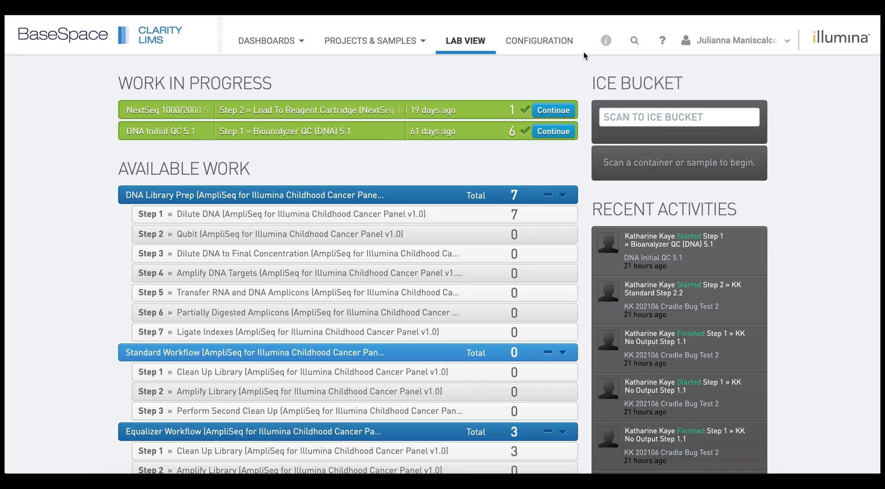
mouse_move(539, 40)
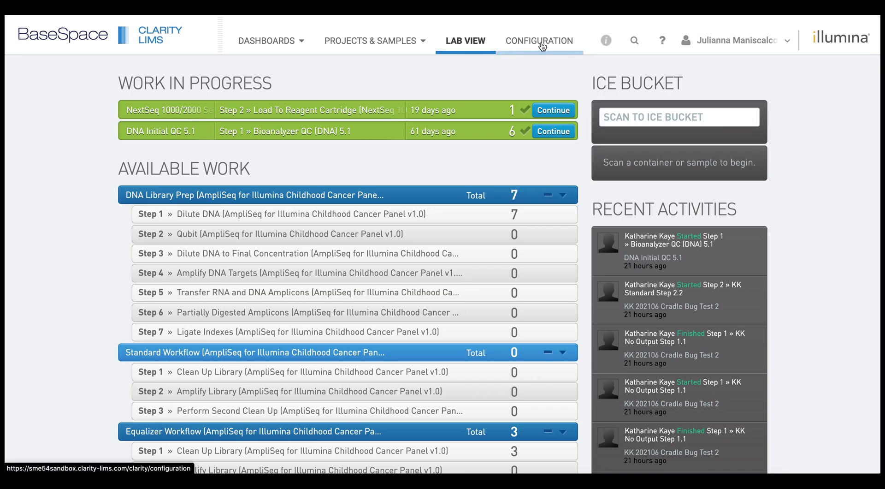
click(539, 40)
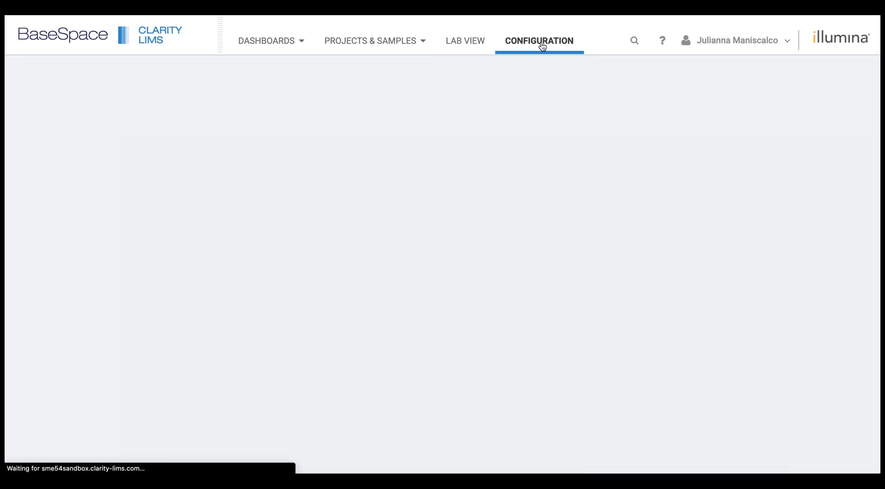
click(540, 40)
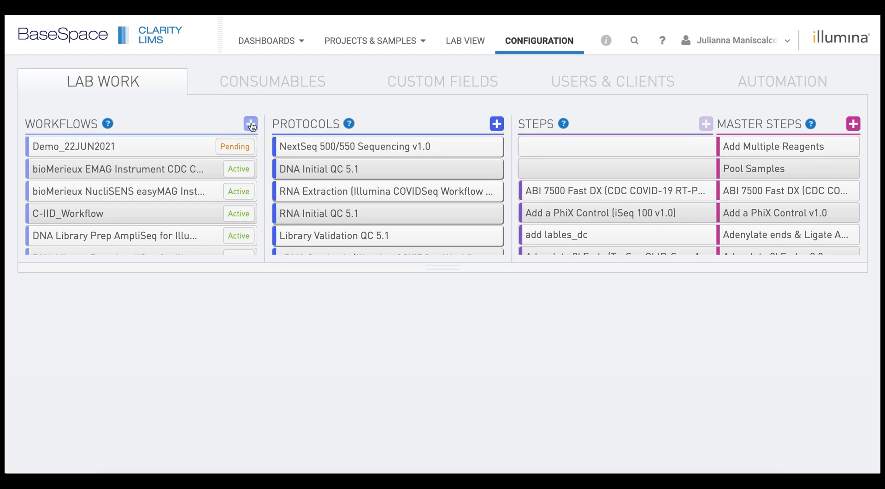
Step: Create and save a new pending workflow named Test_Workflow_1
click(251, 125)
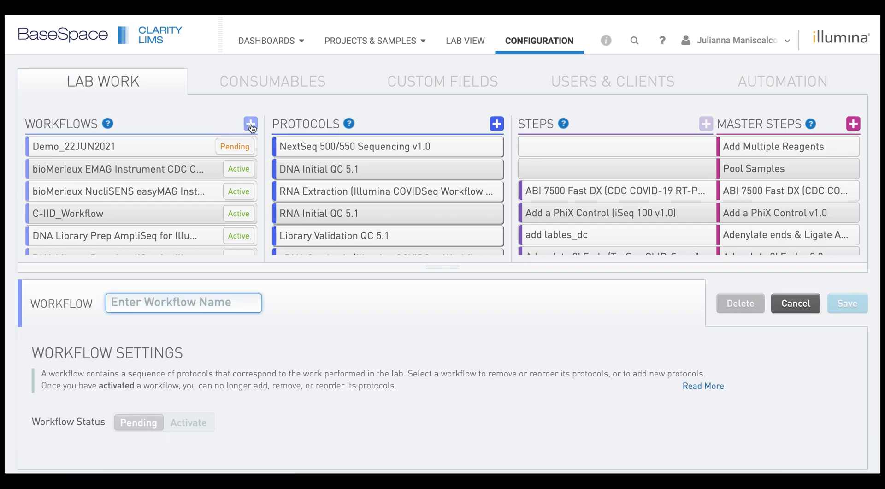
mouse_move(199, 299)
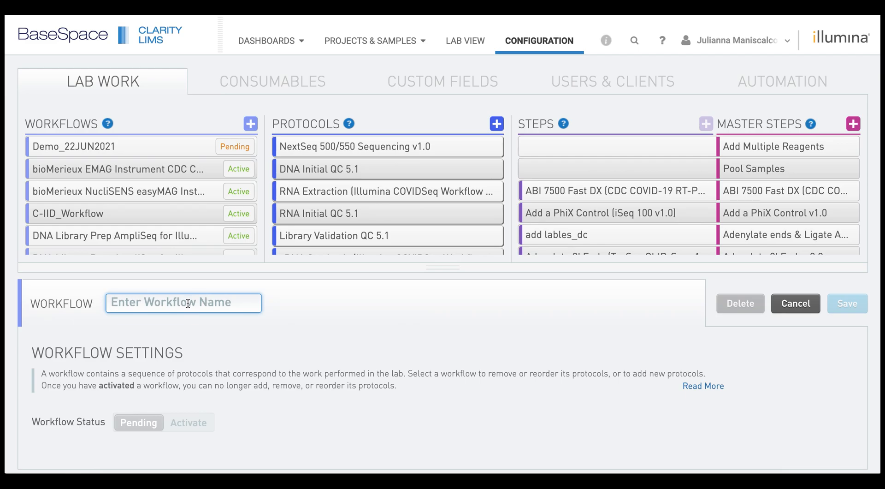
text(Test_W)
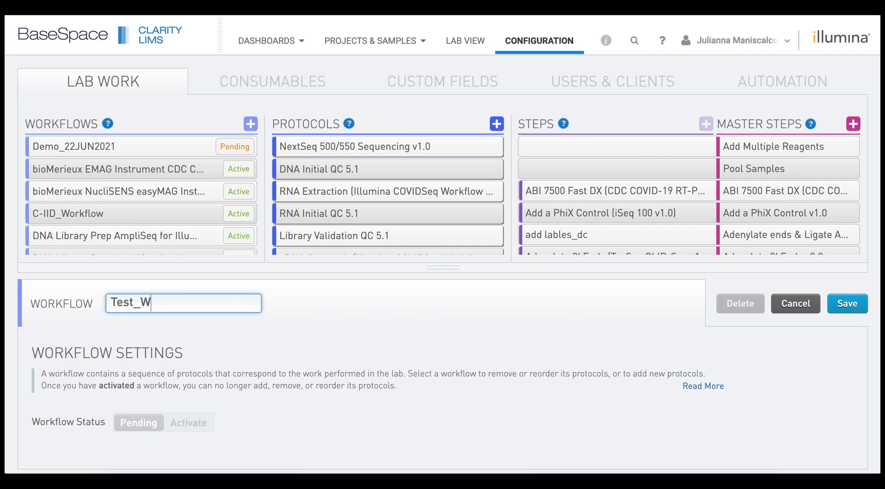
text(orkflow_)
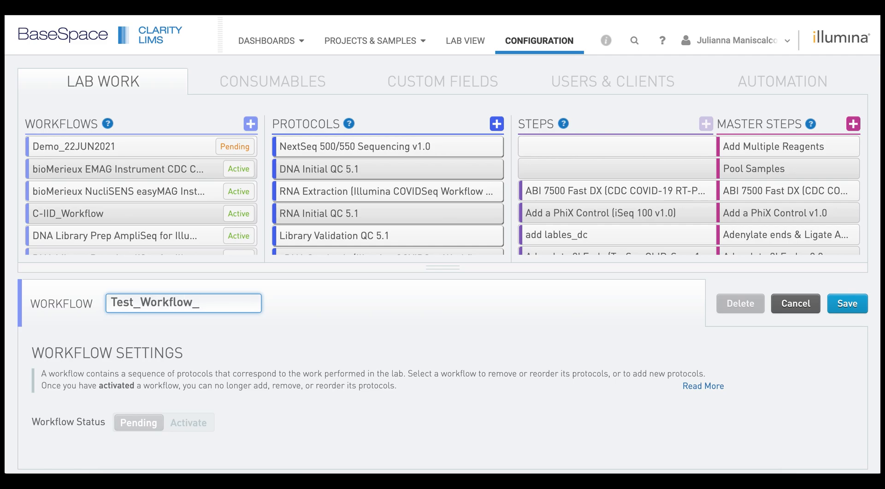
text(1)
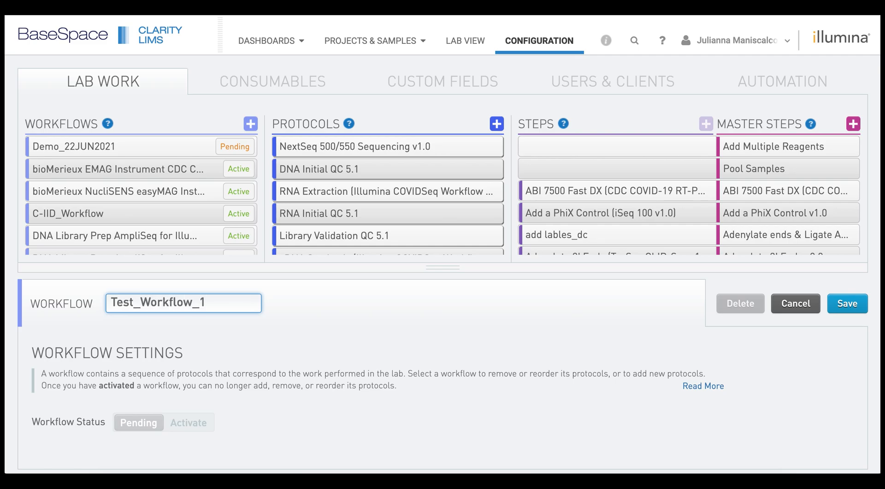
click(847, 303)
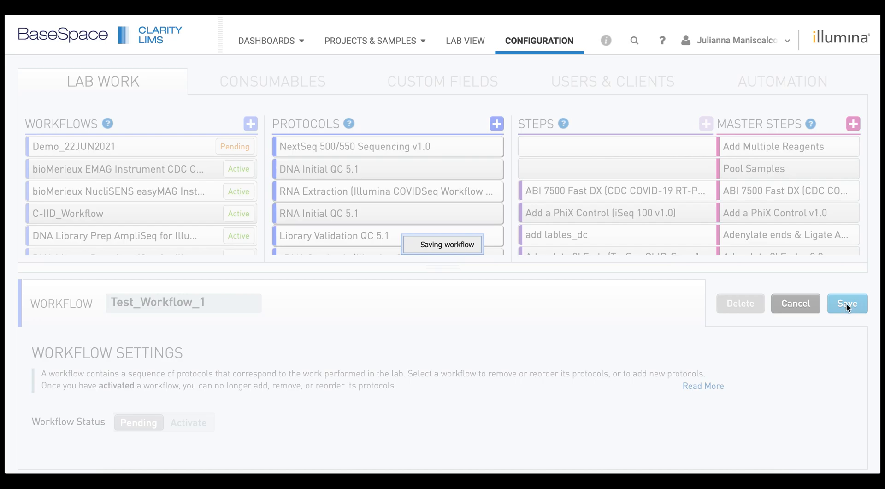
click(847, 304)
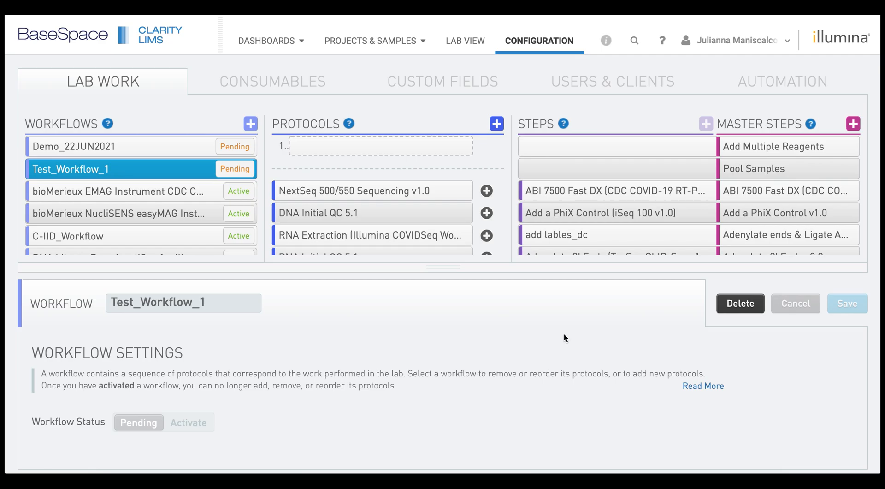
mouse_move(354, 173)
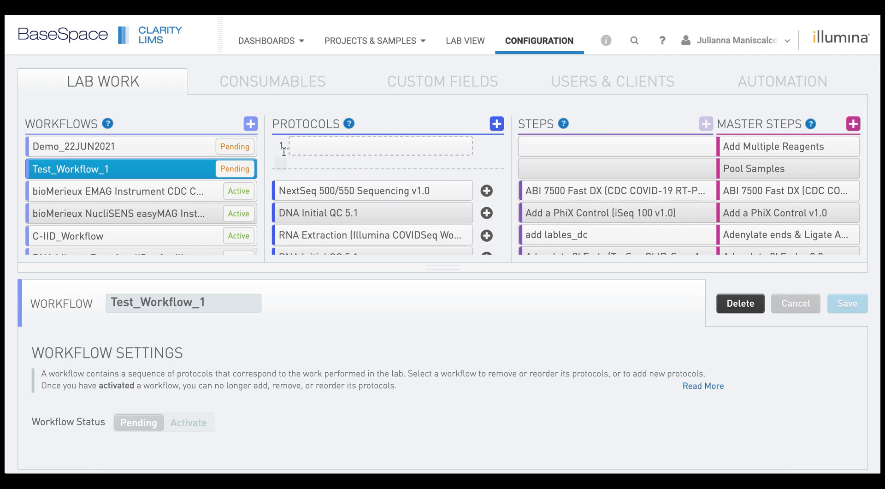
mouse_move(346, 155)
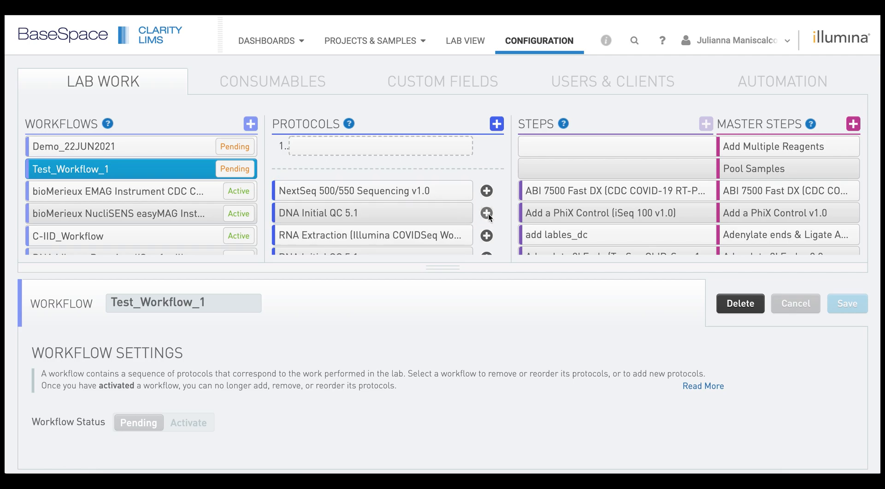
Step: Add a COVIDSeq Library Prep and NovaSeq Standard (NovaSeq 6000 v3.1) protocols to Test_Workflow_1
scroll(down, 3)
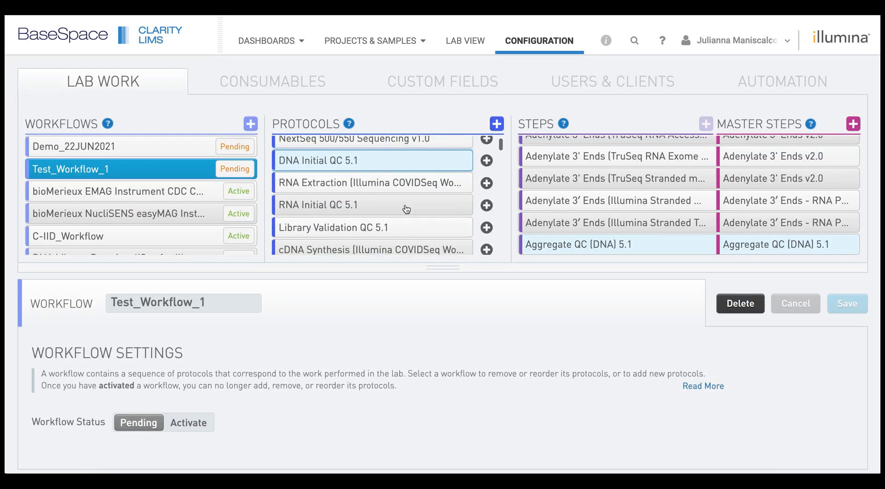
scroll(down, 3)
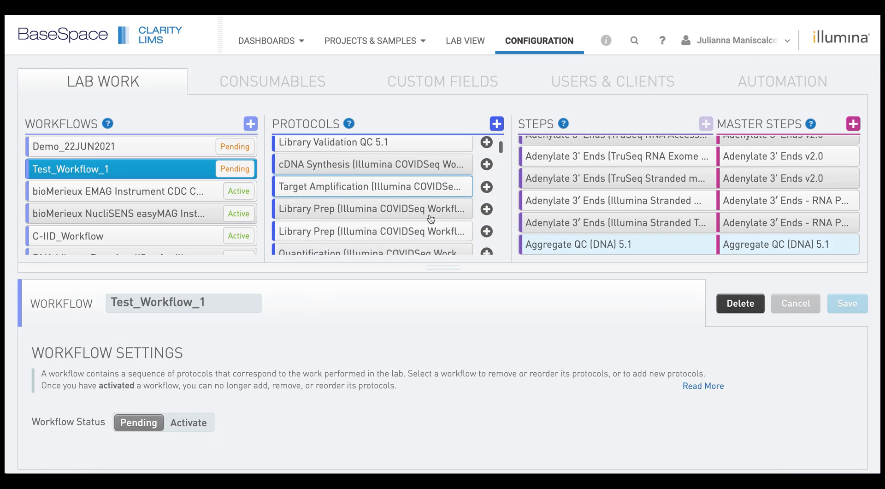
click(486, 208)
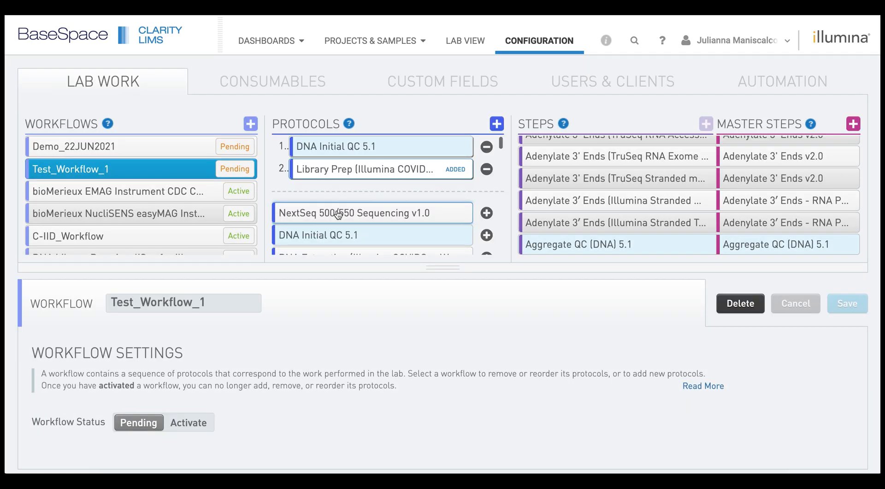
scroll(down, 3)
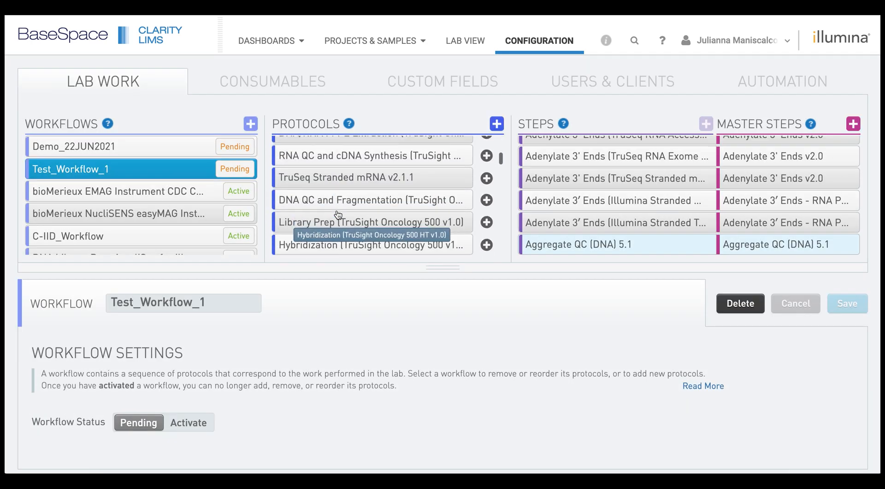
scroll(down, 3)
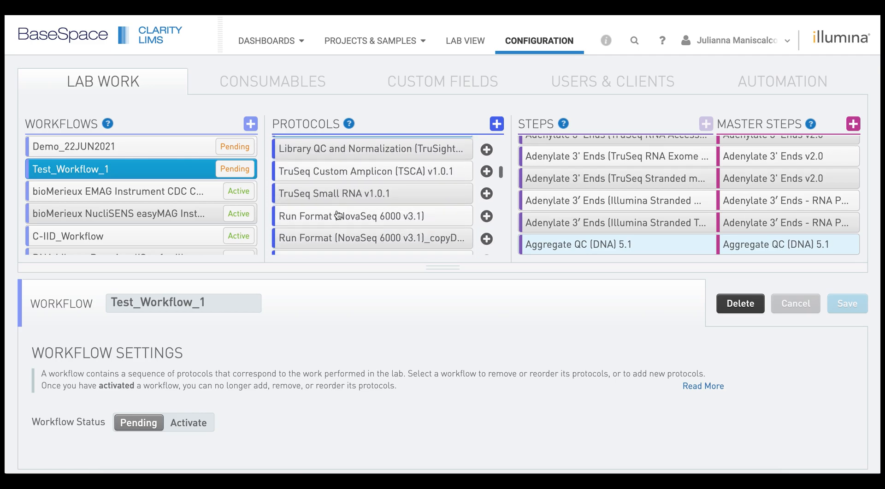
click(486, 186)
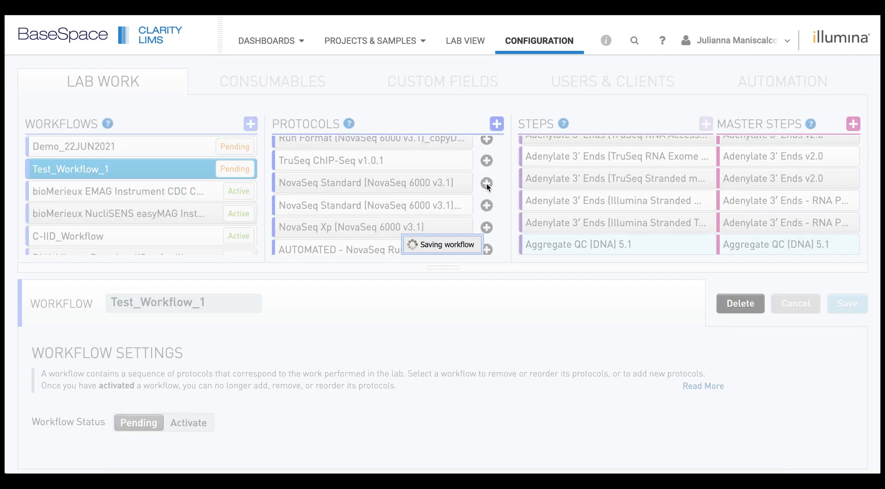
click(486, 182)
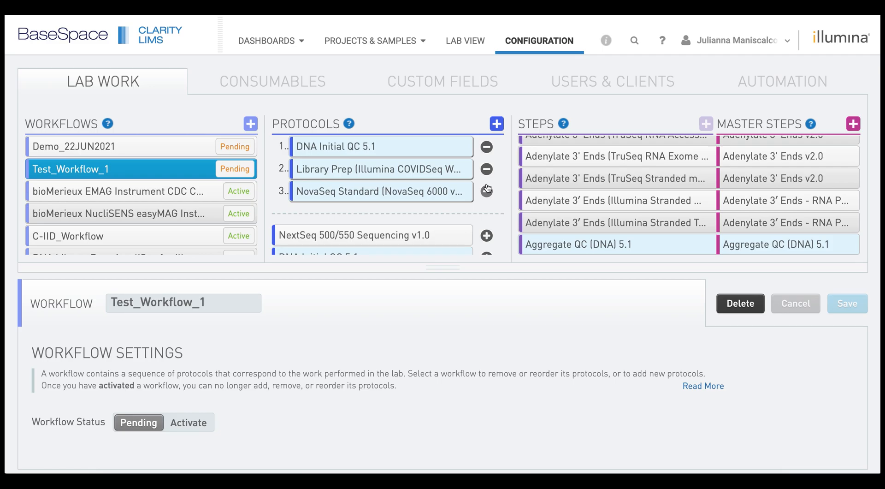
mouse_move(486, 170)
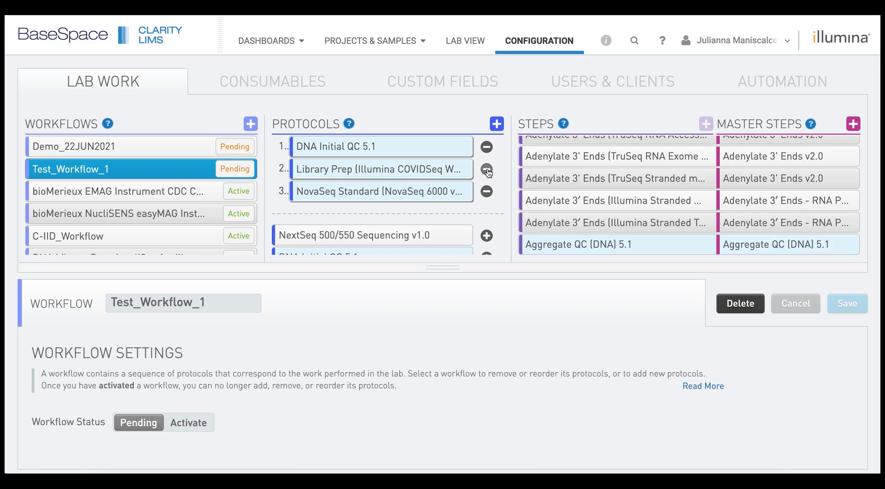
Step: Remove the COVIDSeq Library Prep and add Library Prep (TruSight Oncology 500 HT) instead
click(486, 169)
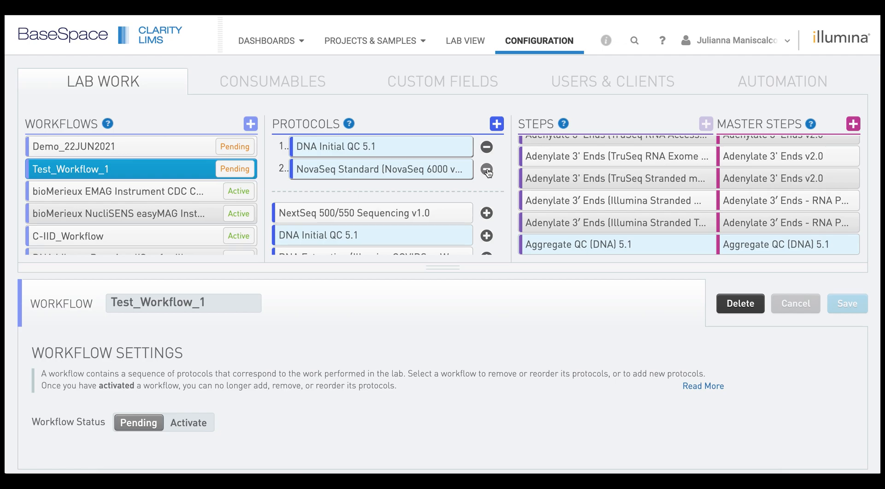
click(486, 147)
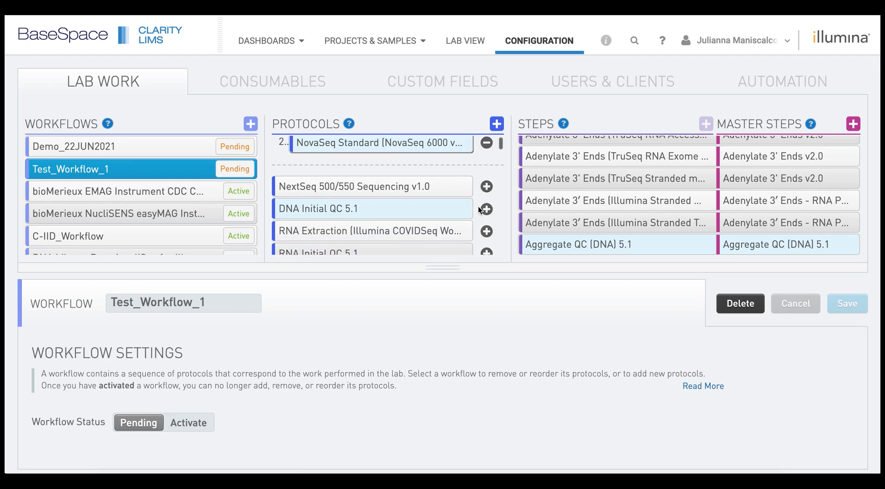
scroll(down, 3)
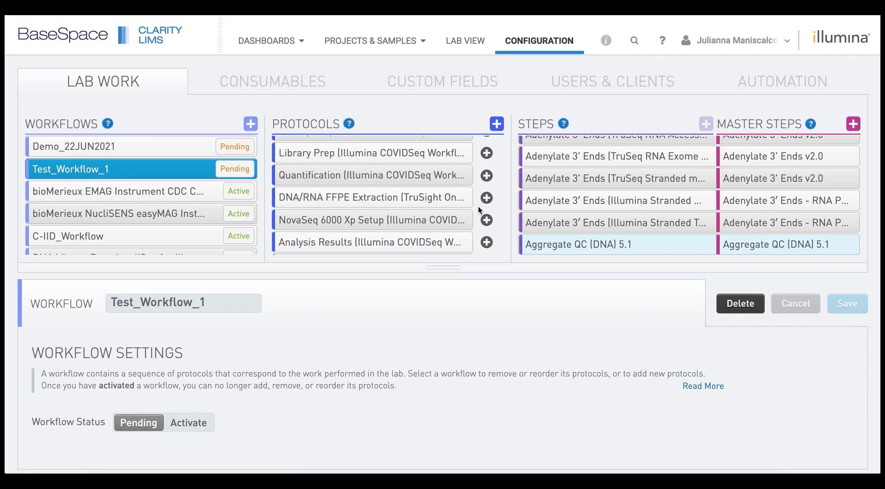
scroll(down, 3)
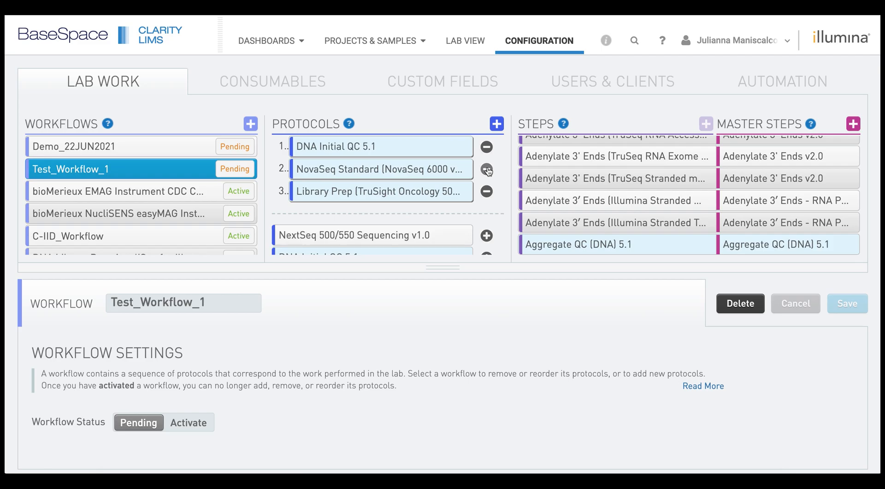
mouse_move(364, 191)
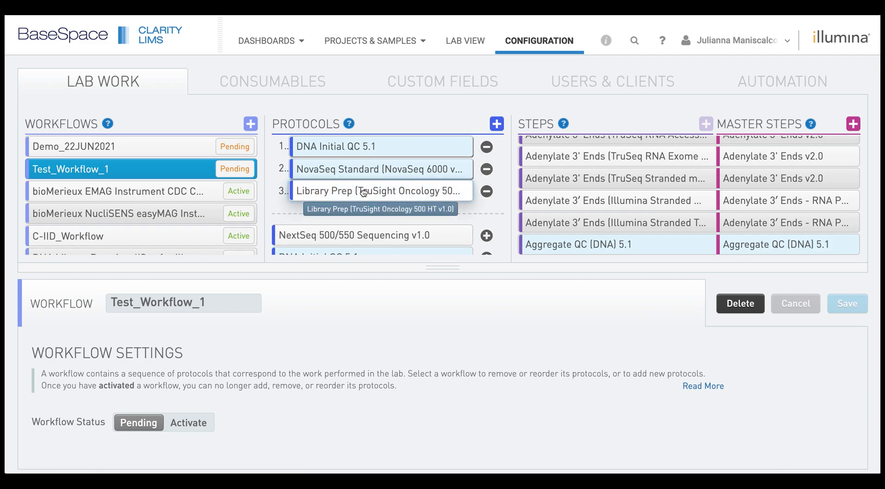
Step: Move Library Prep (TruSight Oncology 500 HT v1.0) to second place, ahead of NovaSeq Standard
drag(381, 191, 381, 169)
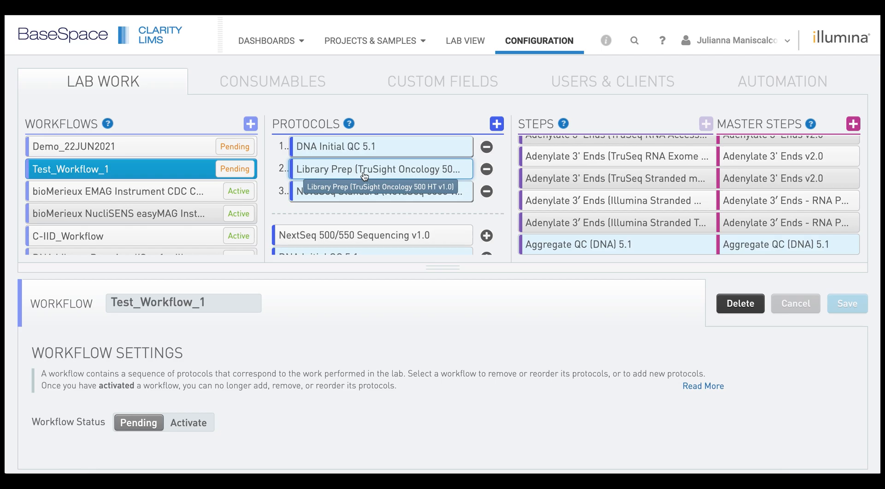
mouse_move(358, 368)
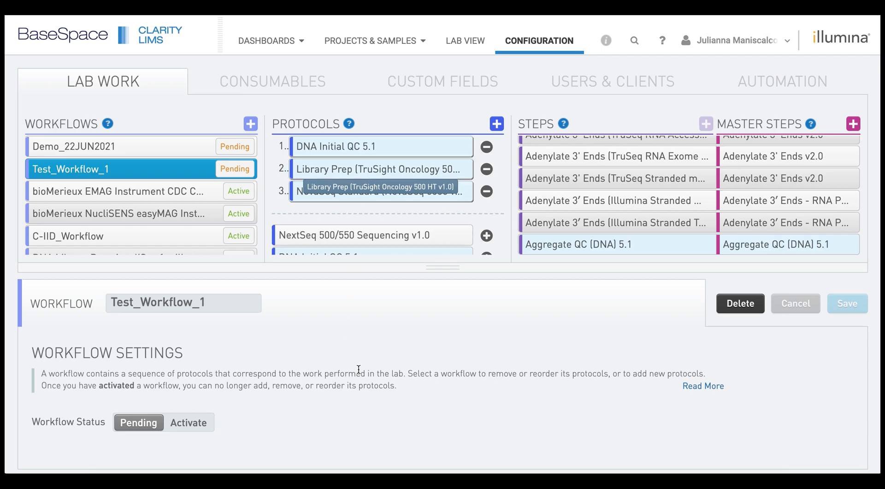
mouse_move(197, 428)
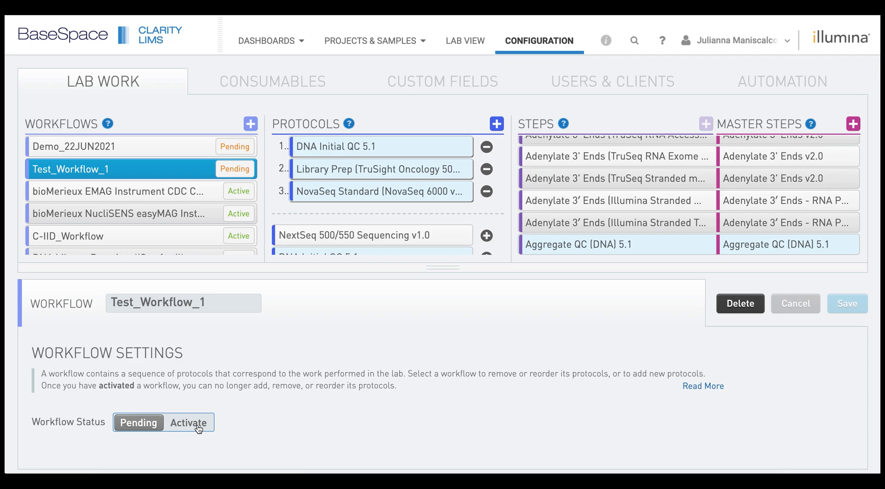
Step: Activate Test_Workflow_1 and save it despite the no-modification warning
click(189, 422)
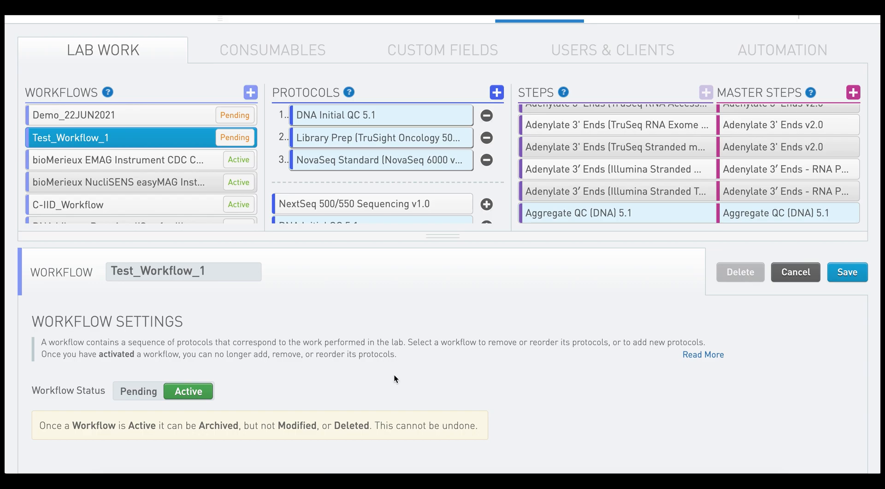
mouse_move(452, 356)
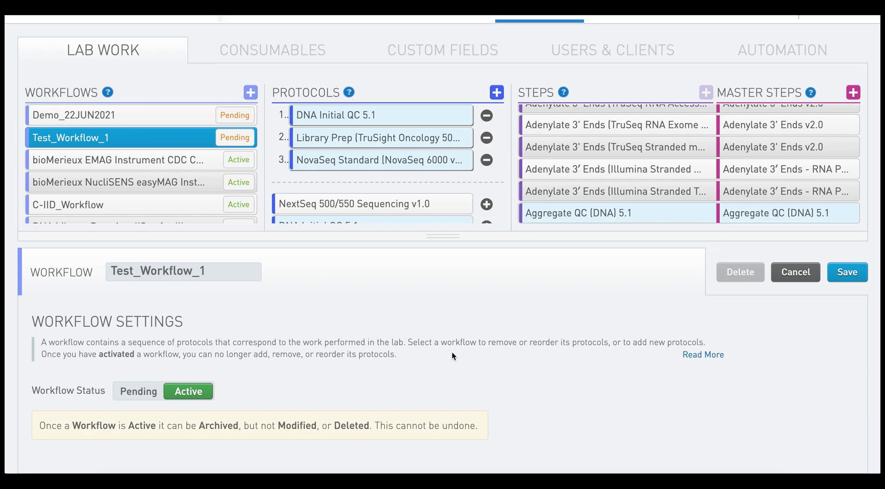
mouse_move(593, 339)
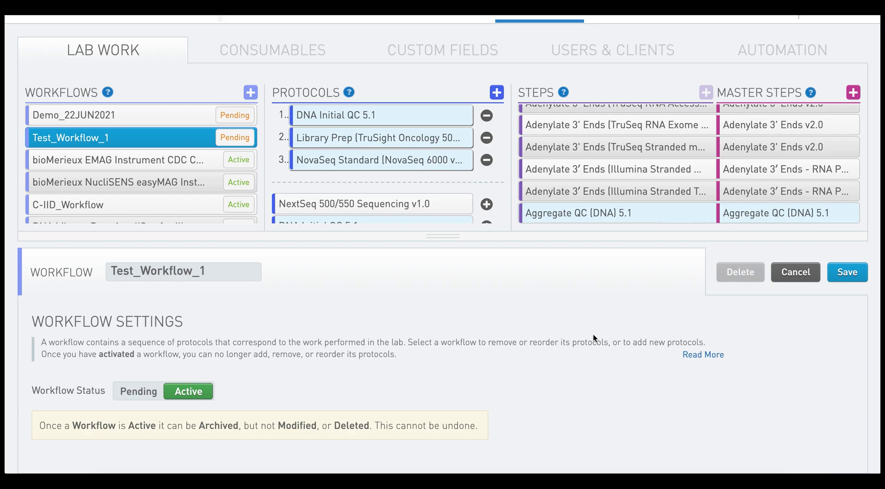
mouse_move(774, 306)
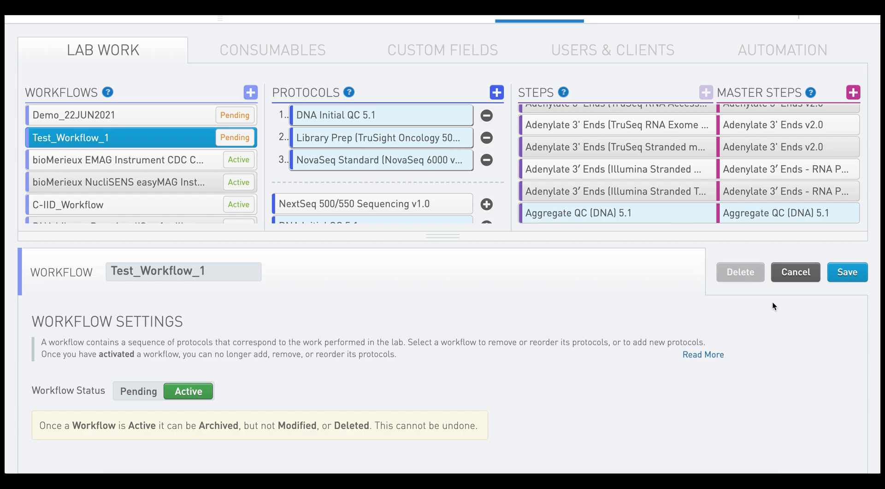
click(847, 271)
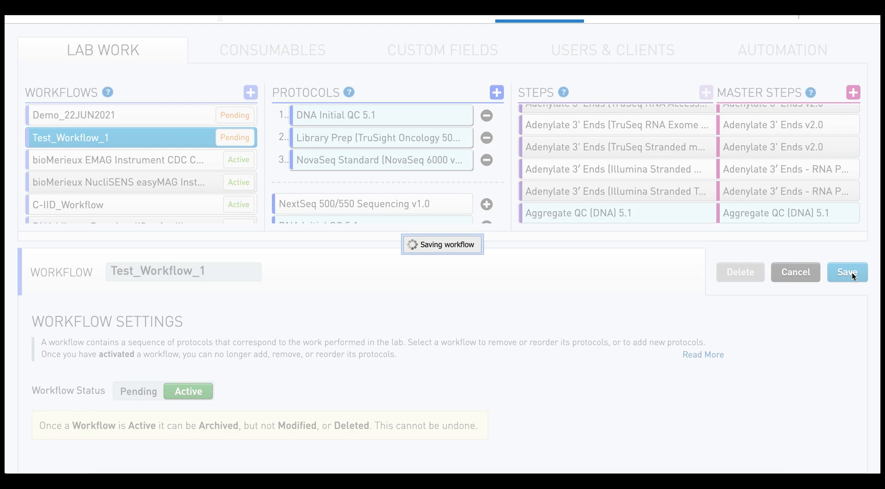
Step: Confirm the save so Test_Workflow_1 is listed as Active with its three protocols locked
click(846, 272)
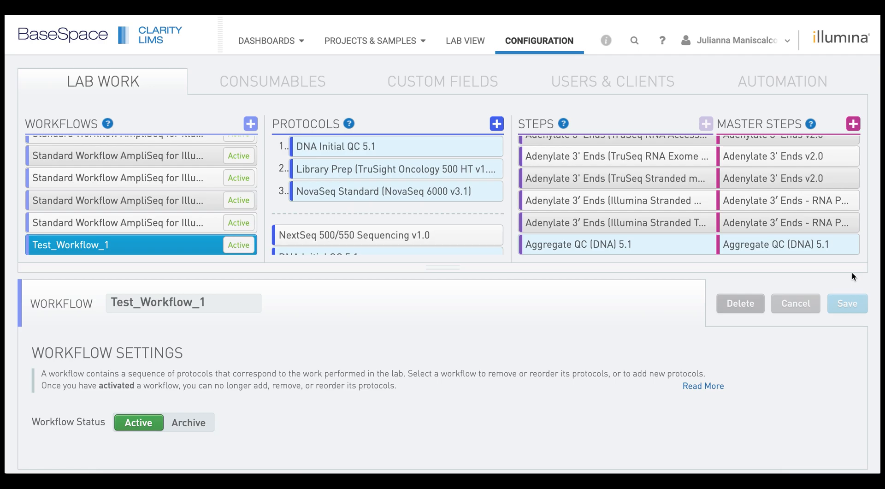
mouse_move(449, 294)
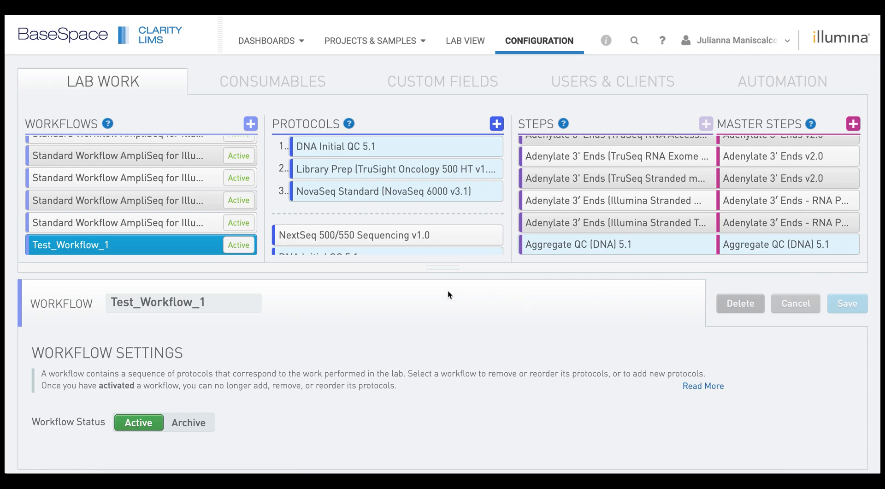